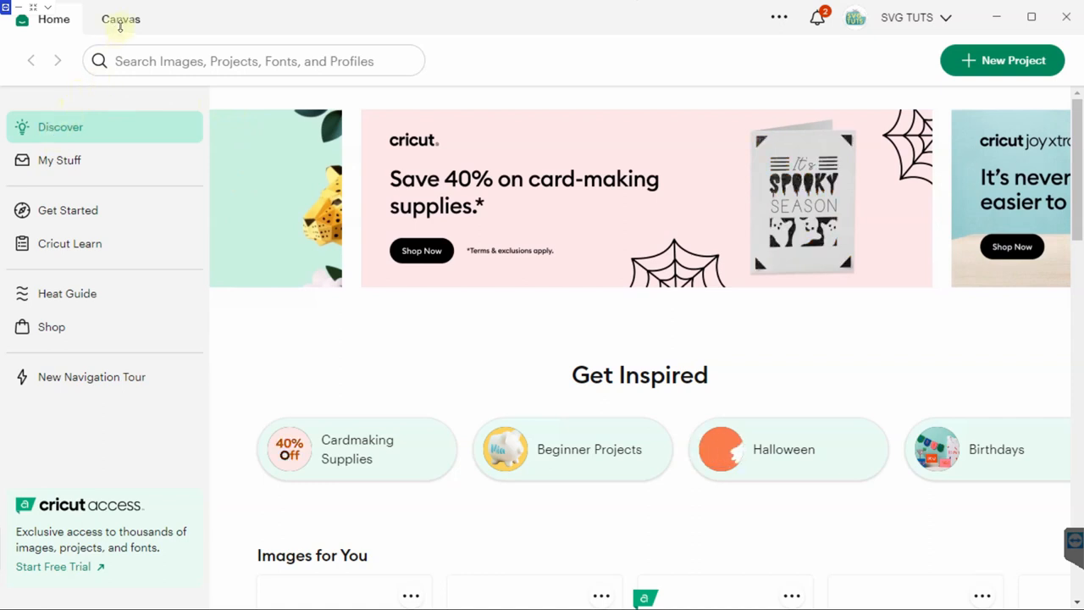
# - Start a blank canvas, search free images for 'heart mandala' and pick the colourful heart mandala
pyautogui.click(120, 19)
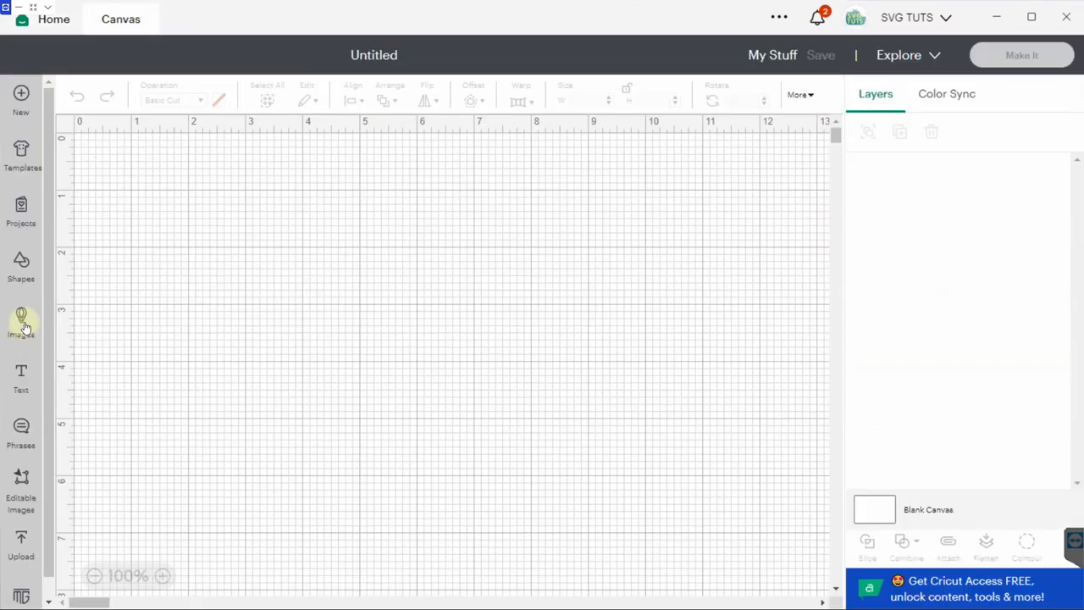
pyautogui.click(20, 322)
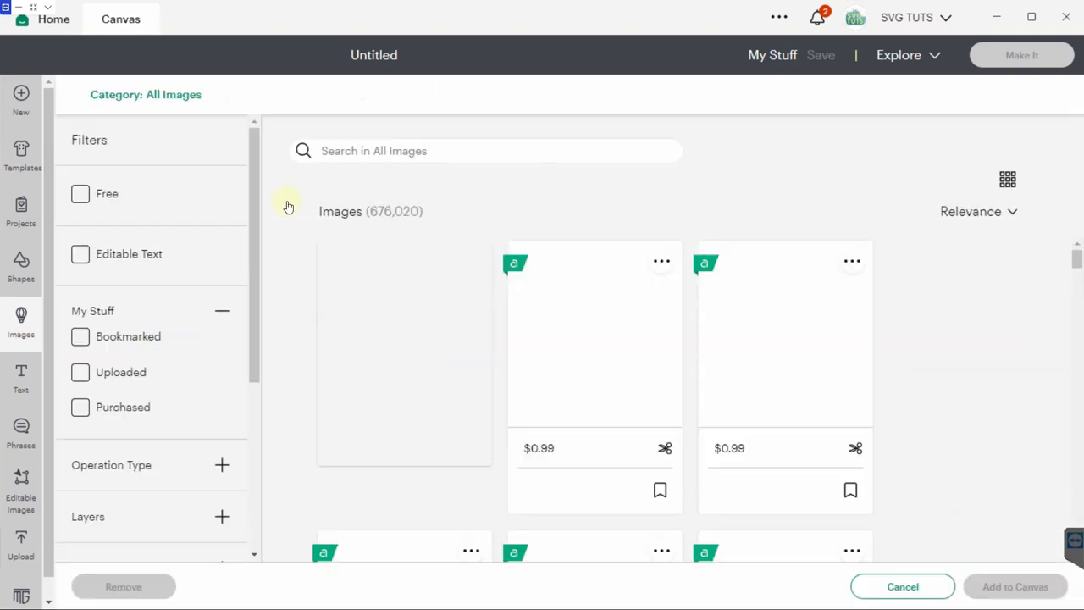
pyautogui.click(80, 193)
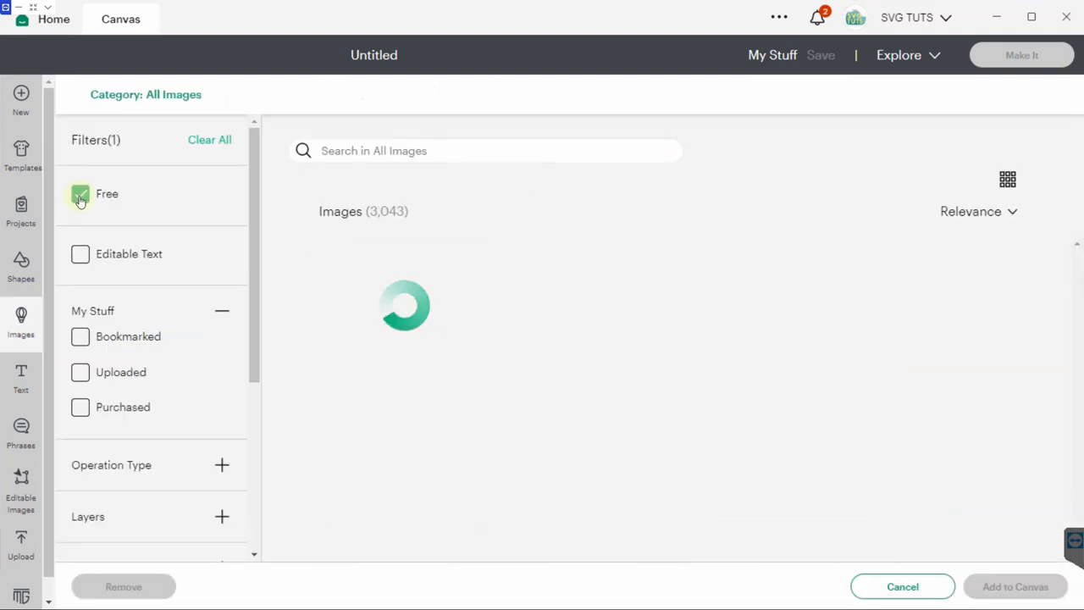
pyautogui.write('heart mandala')
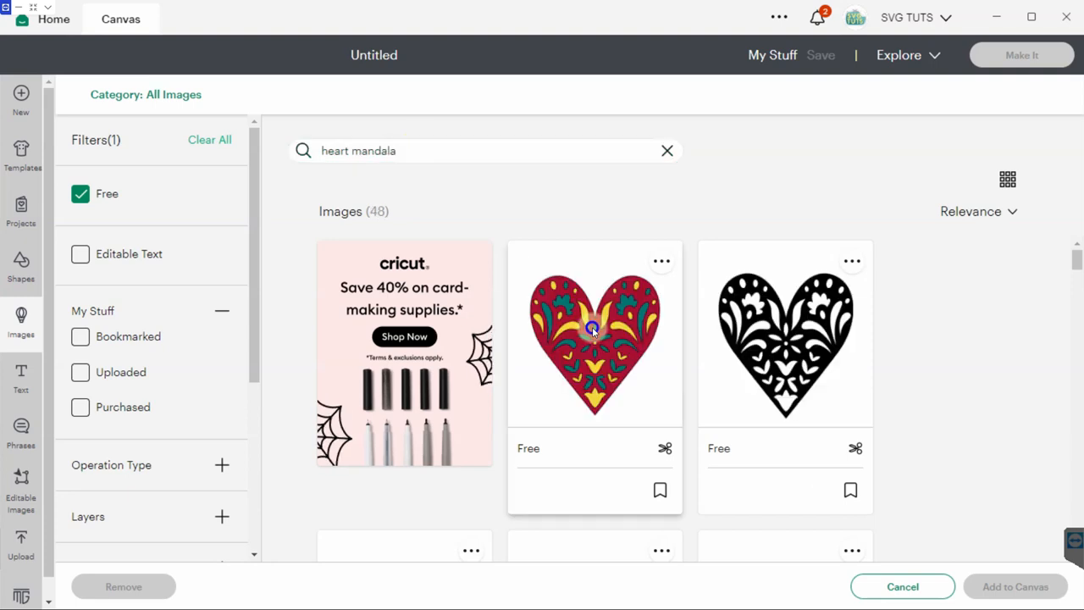
pyautogui.click(594, 332)
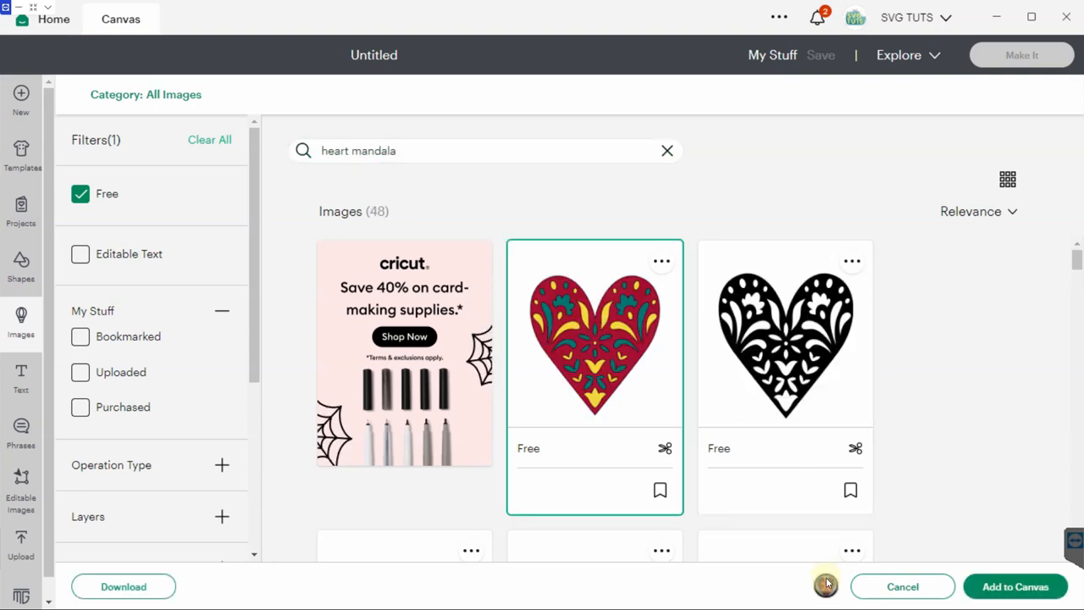
# - Add the heart mandala to the canvas and open Hide Contour for its teal layer
pyautogui.click(1016, 586)
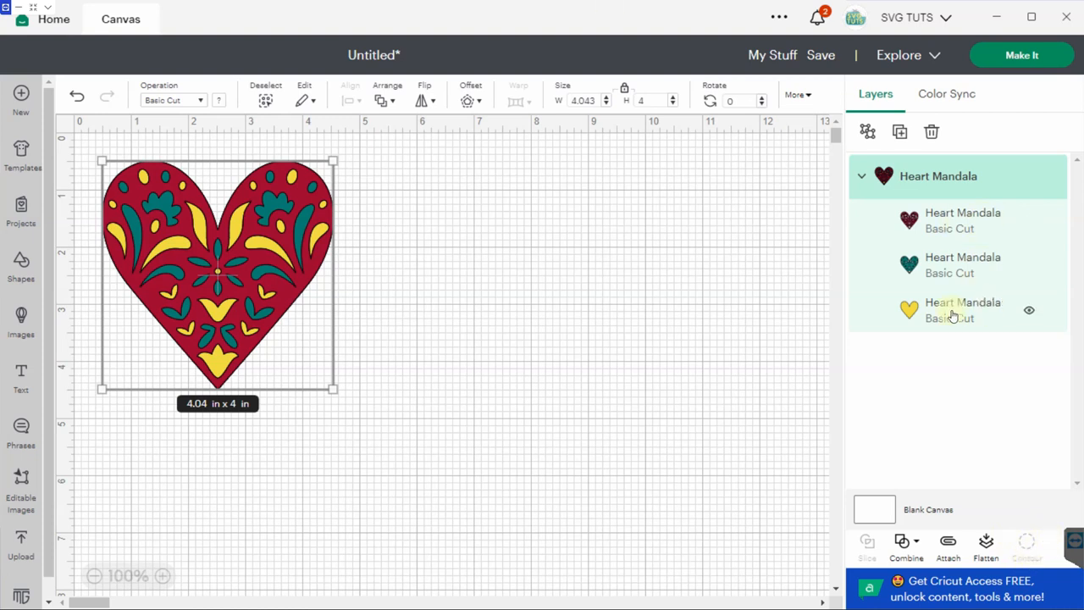
pyautogui.click(957, 309)
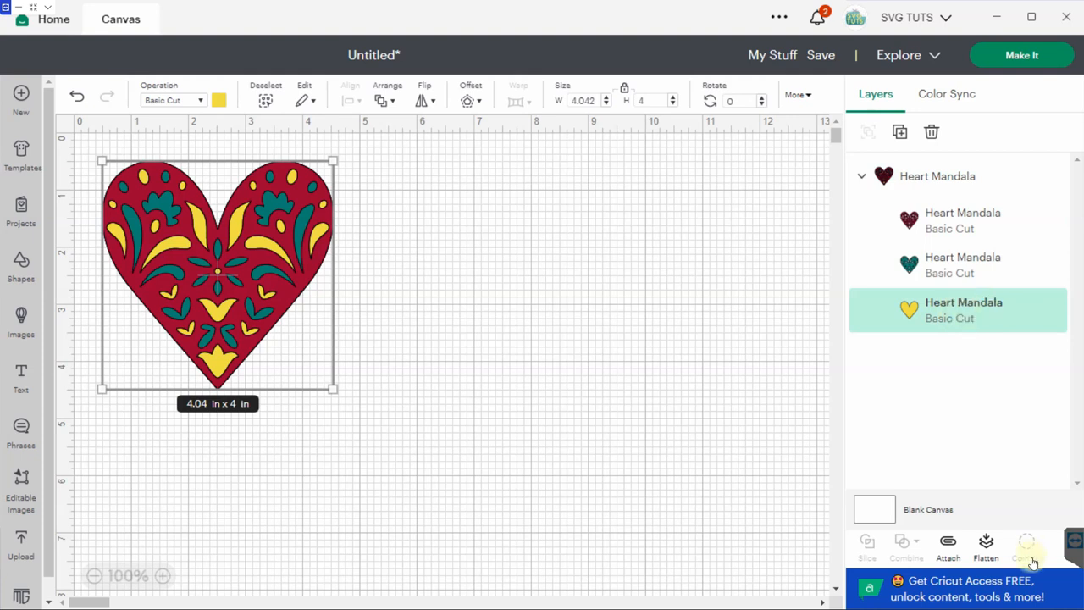
pyautogui.moveTo(1005, 444)
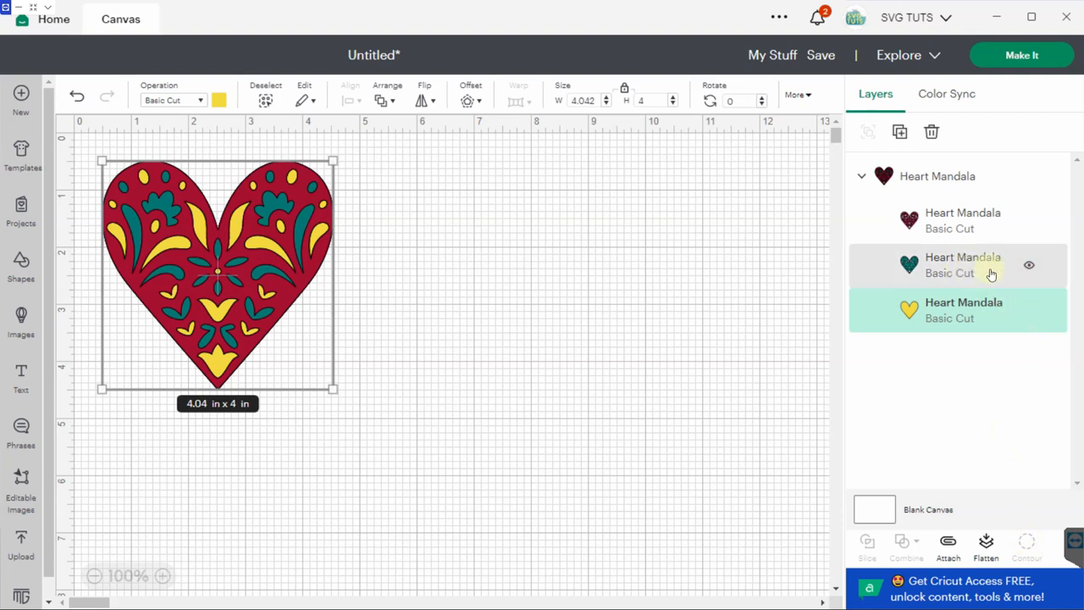
pyautogui.click(958, 264)
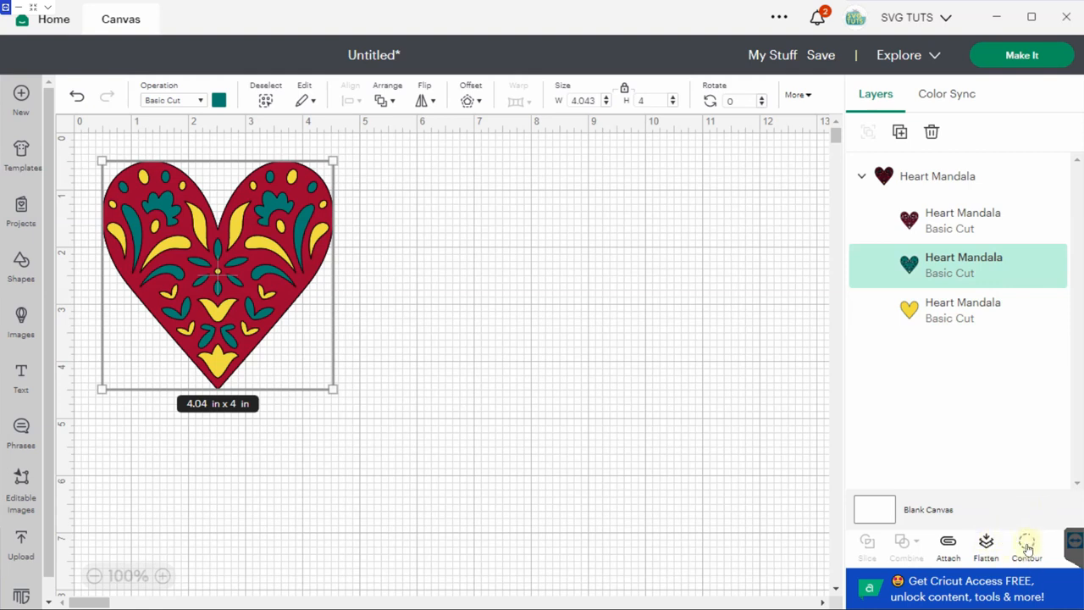
pyautogui.click(1026, 546)
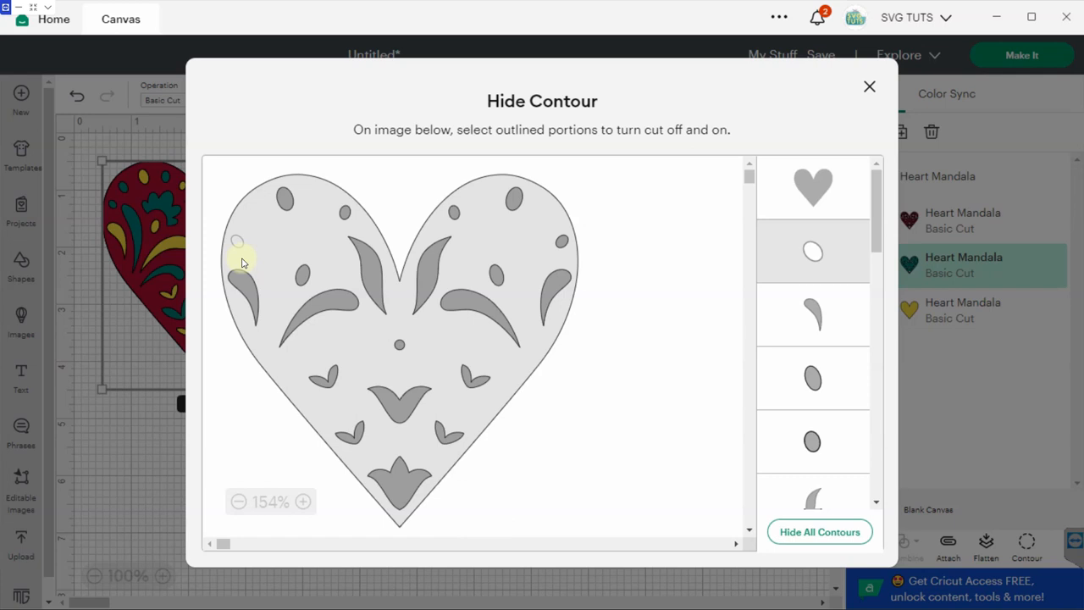
# - Toggle several cutouts, hide all contours, show them all again and close Hide Contour unchanged
pyautogui.click(812, 313)
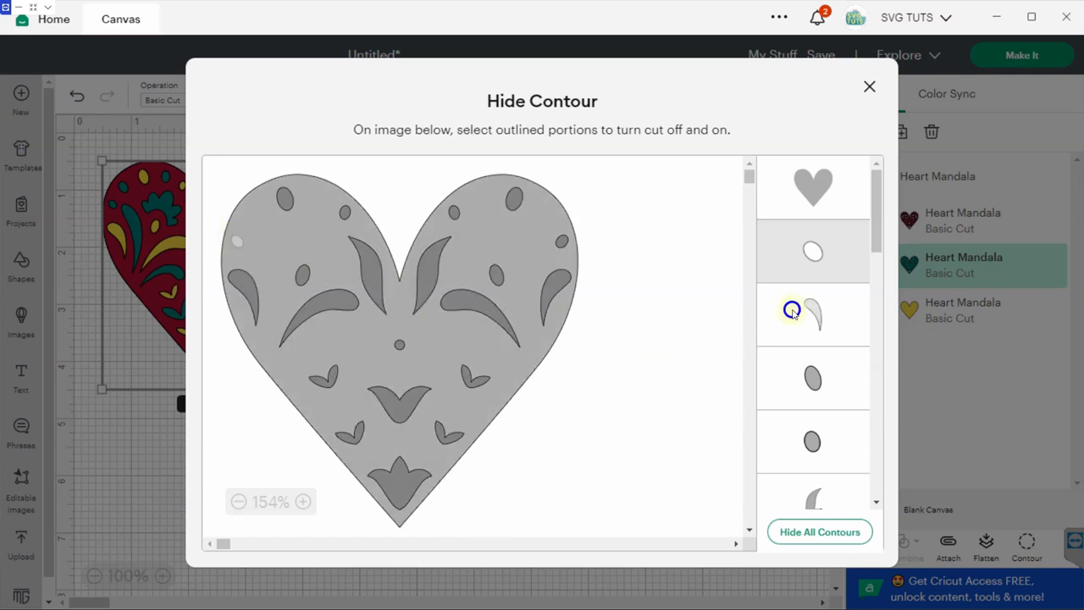
pyautogui.click(793, 308)
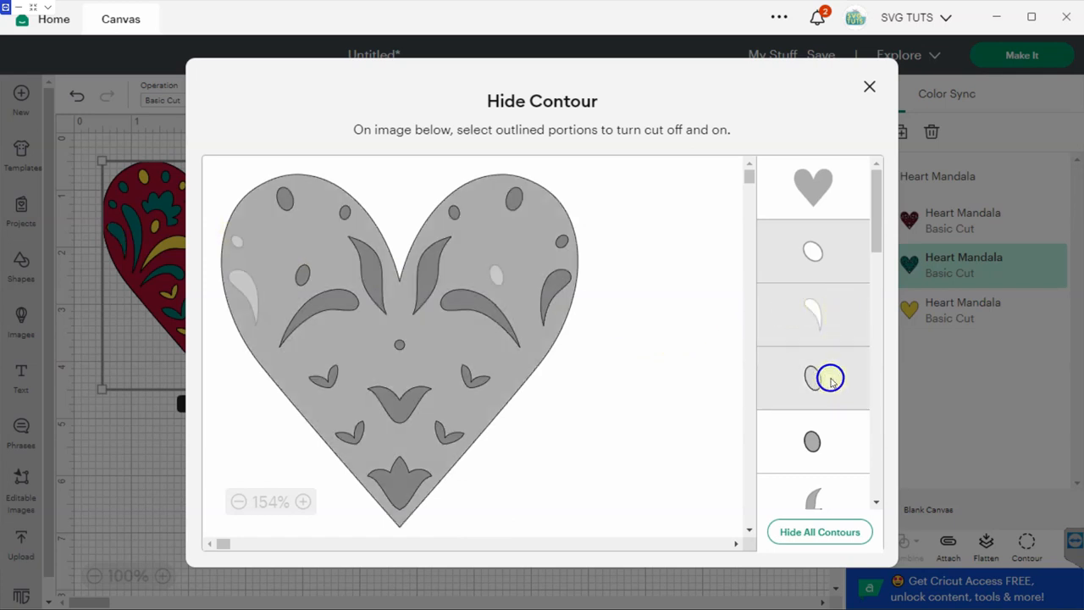
pyautogui.click(828, 378)
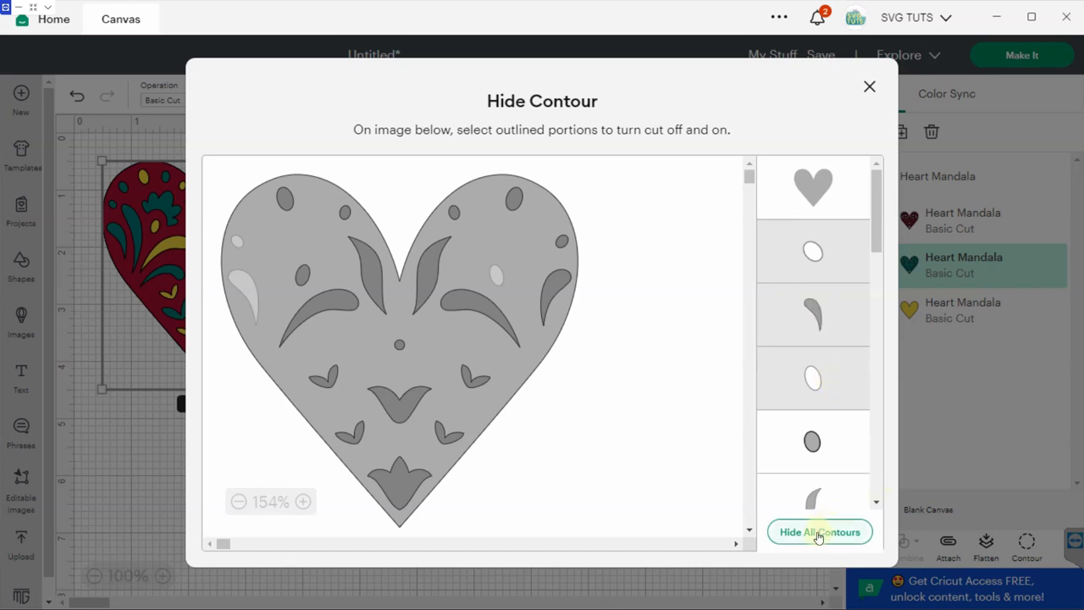
pyautogui.click(819, 532)
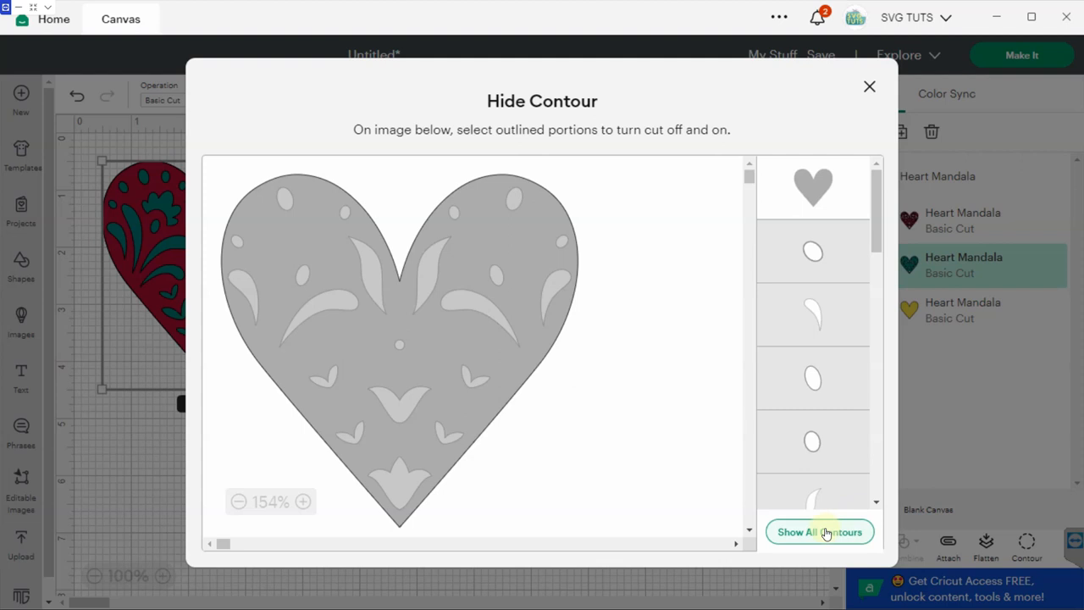
pyautogui.click(820, 532)
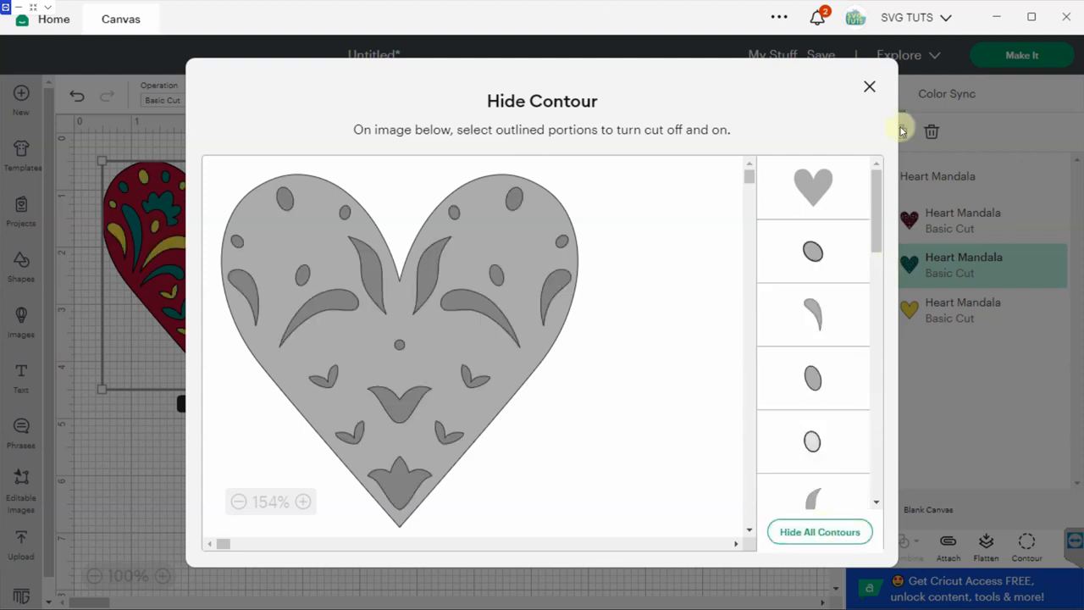
pyautogui.click(869, 87)
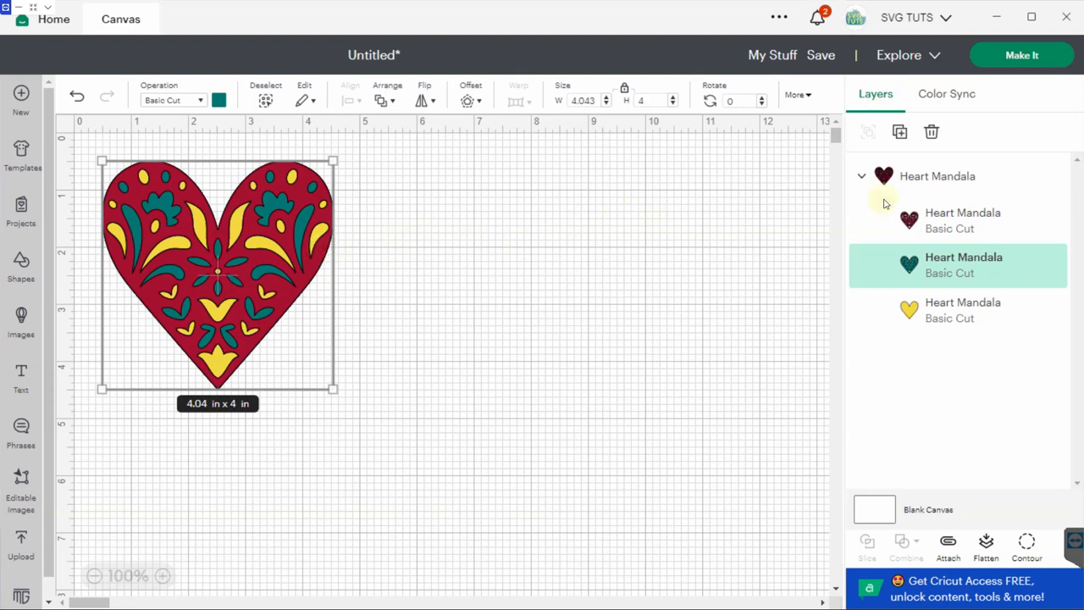
# - Set the mandala layers to Print Then Cut and duplicate the teal layer beside the heart
pyautogui.click(172, 100)
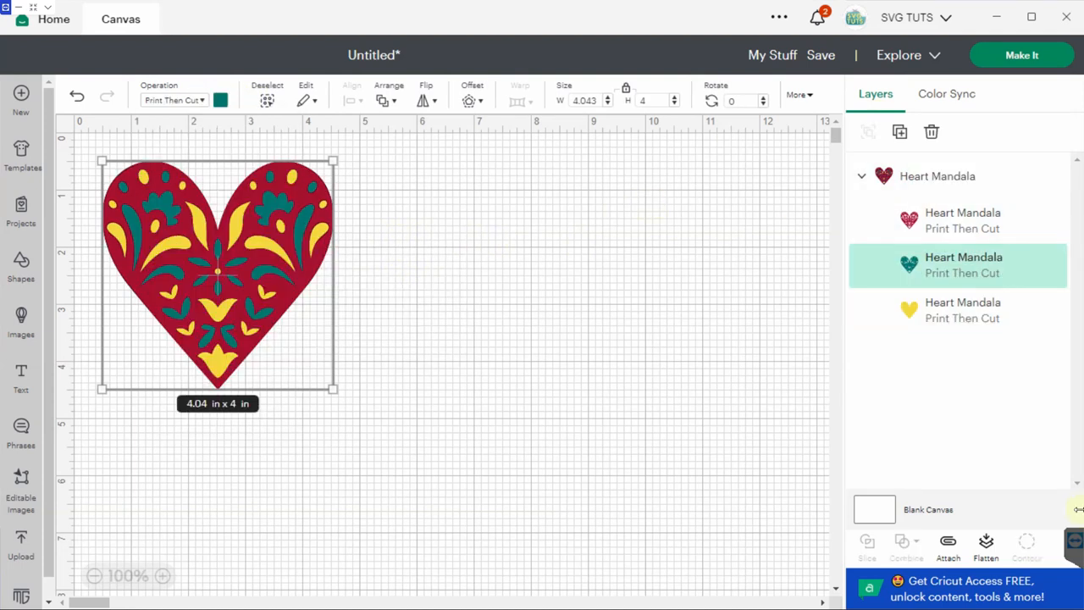
pyautogui.moveTo(959, 309)
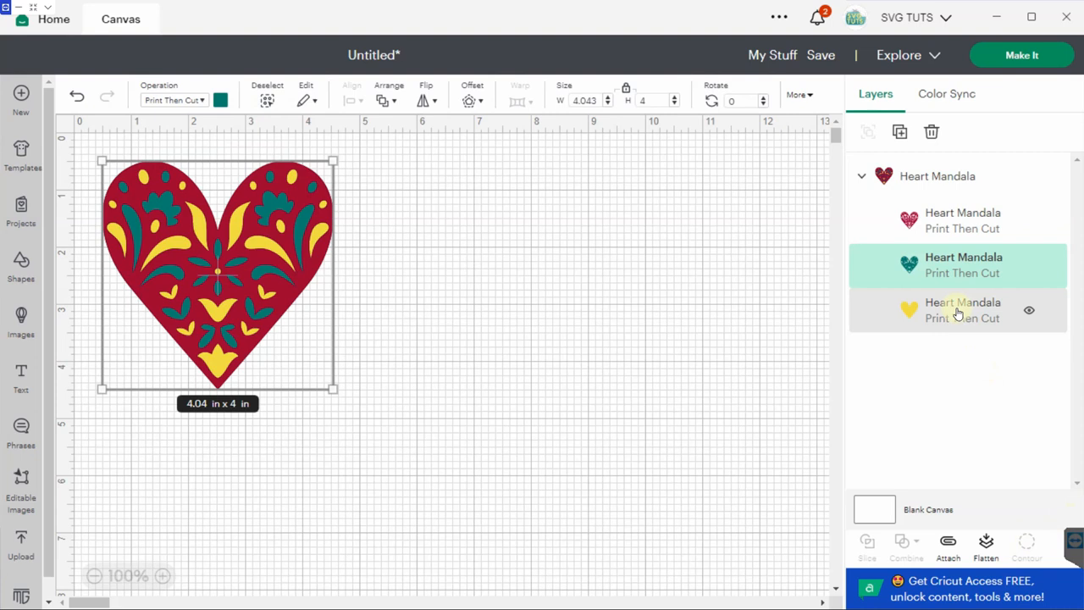
pyautogui.click(962, 264)
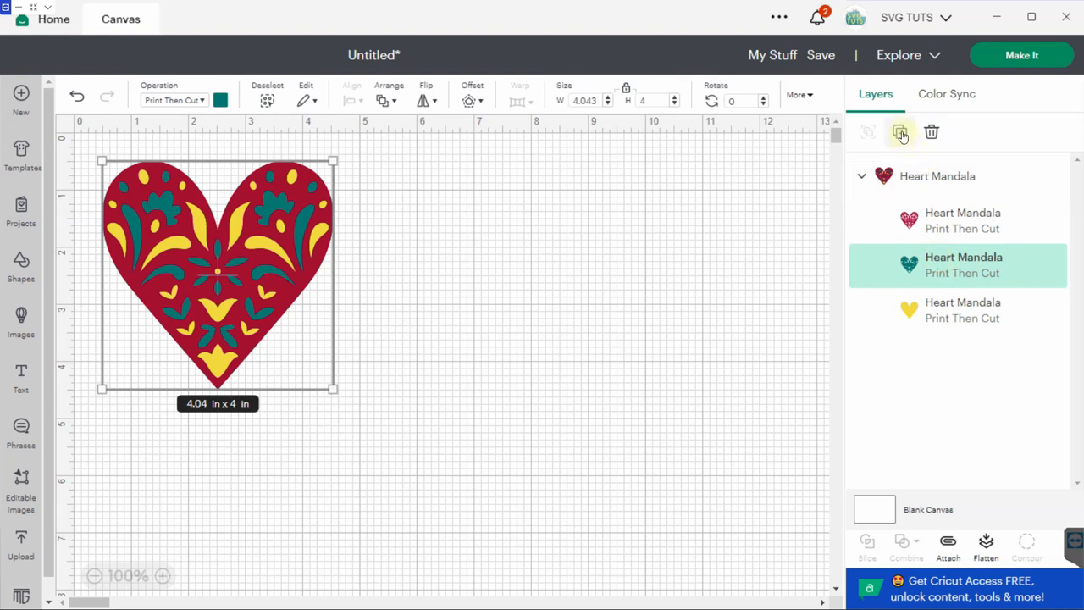
pyautogui.click(899, 132)
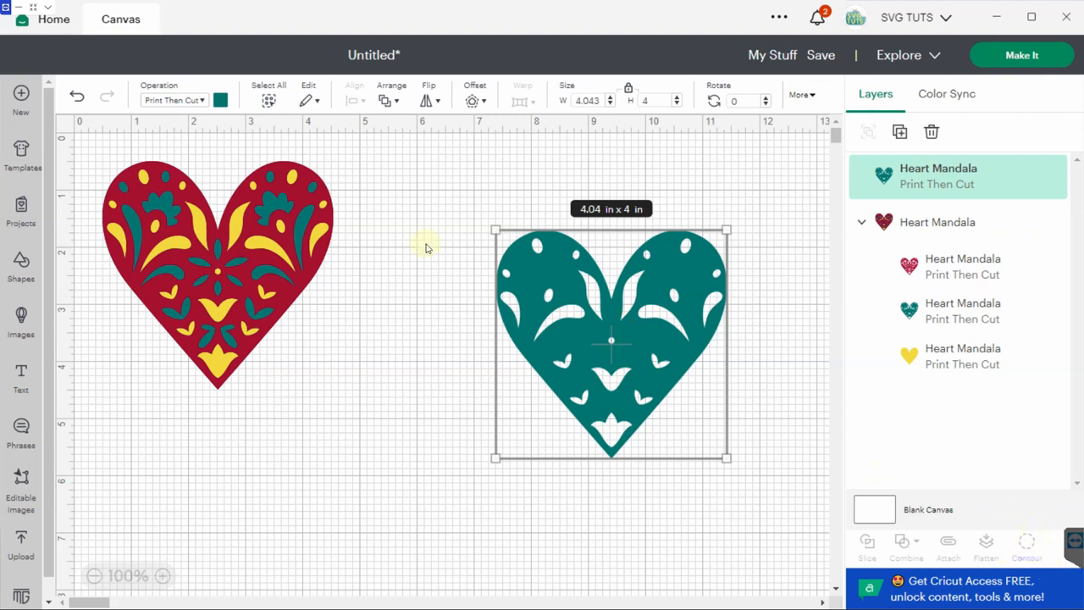
# - Make the copied teal heart a Basic Cut, then switch its operation to Pen
pyautogui.click(173, 100)
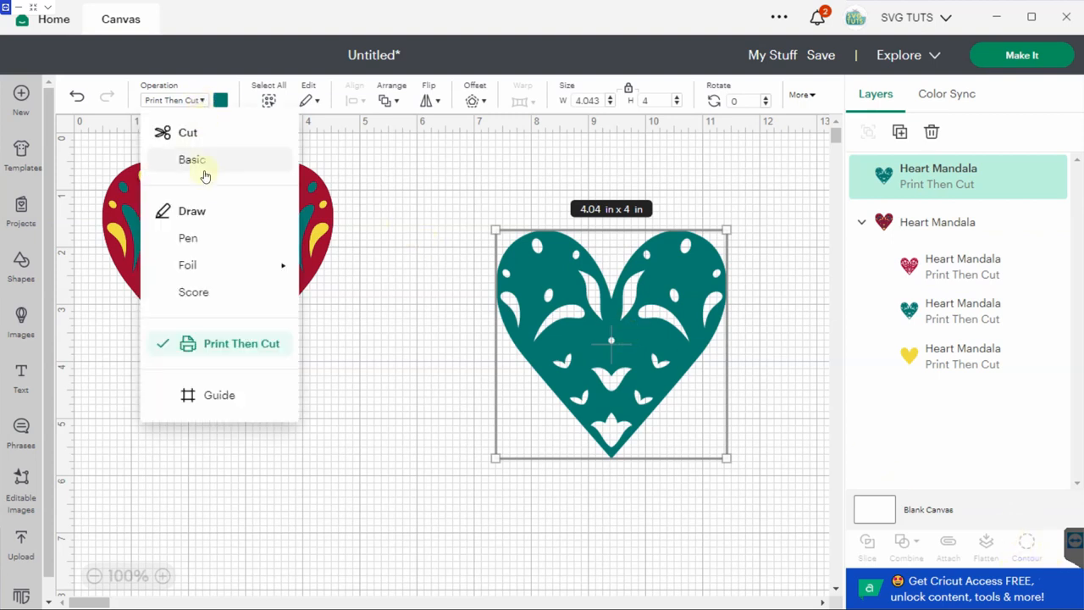
pyautogui.moveTo(204, 166)
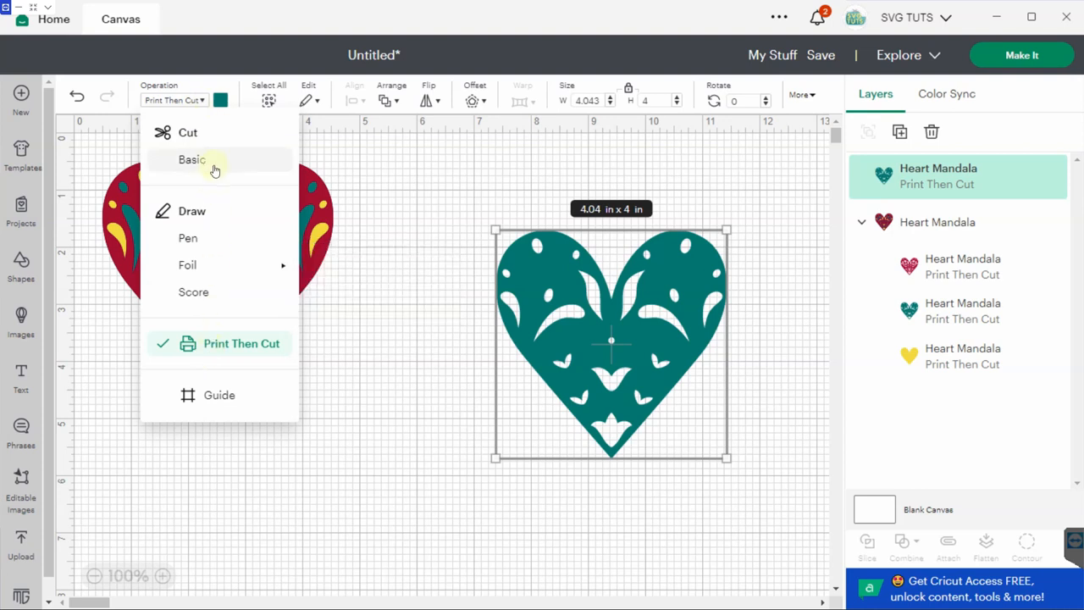
pyautogui.click(191, 159)
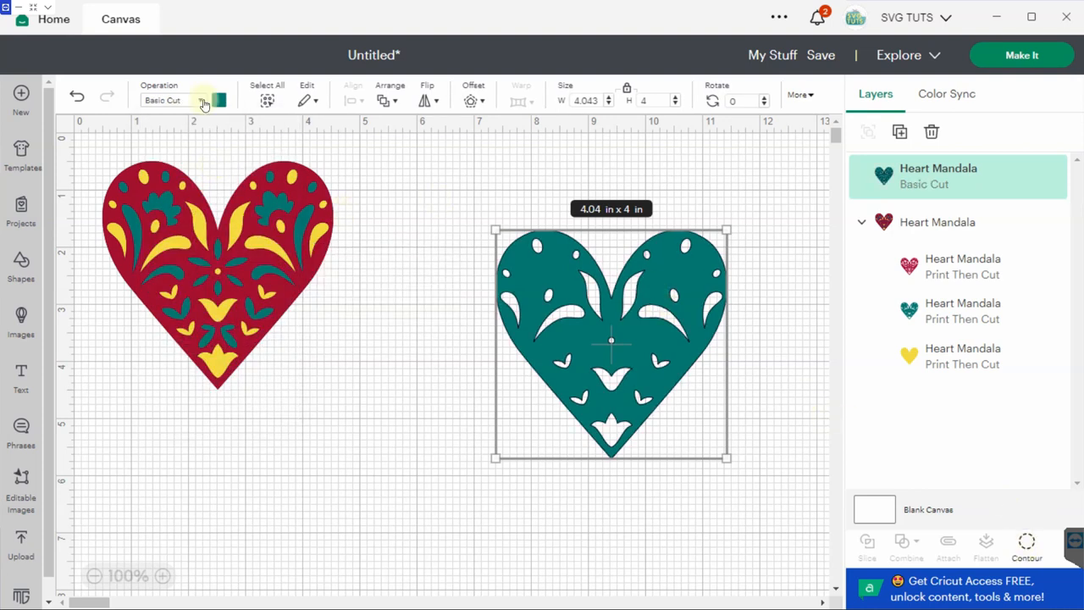
pyautogui.click(203, 100)
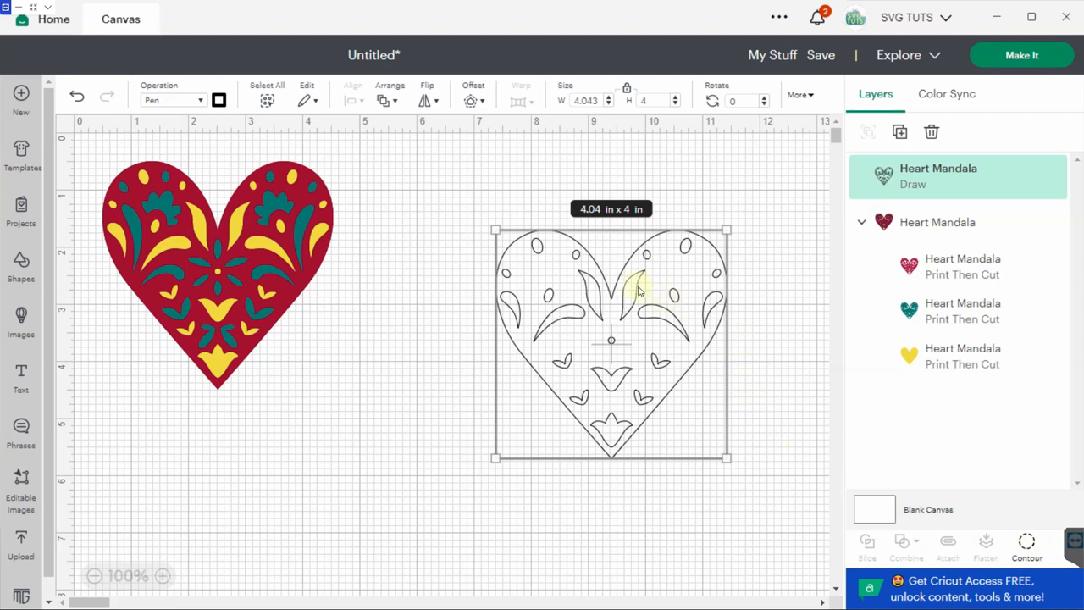
pyautogui.moveTo(593, 308)
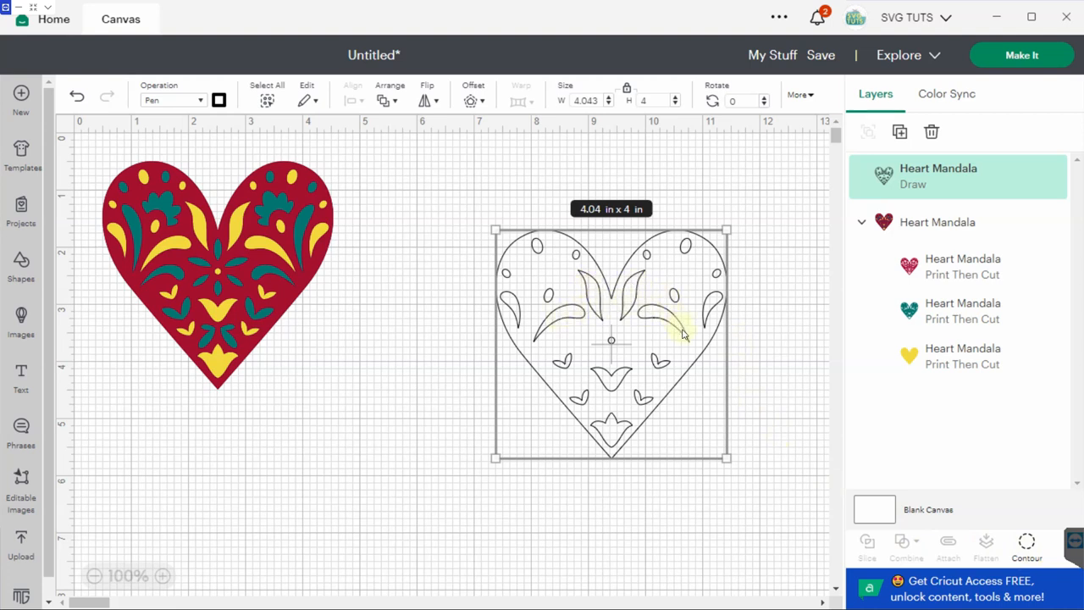
# - Change the copied heart's operation from Pen to Medium Foil
pyautogui.click(173, 100)
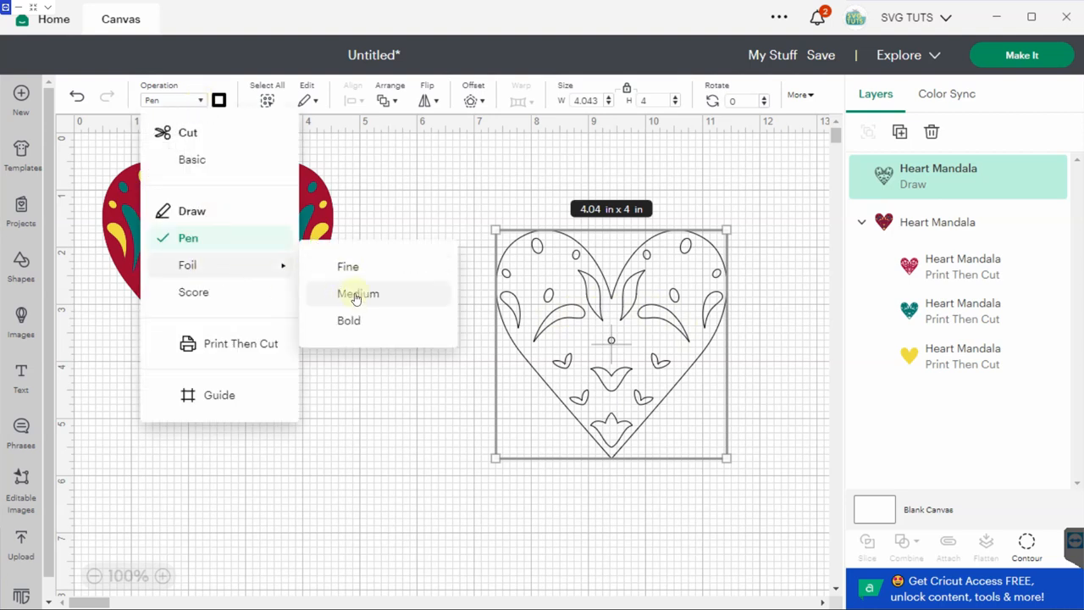
pyautogui.click(358, 295)
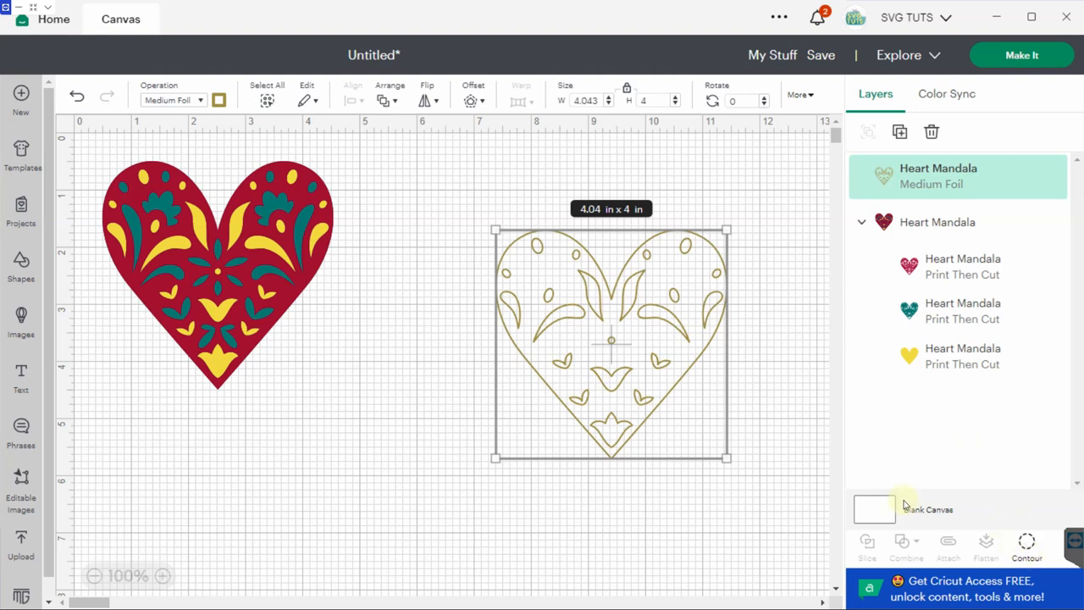
pyautogui.moveTo(593, 308)
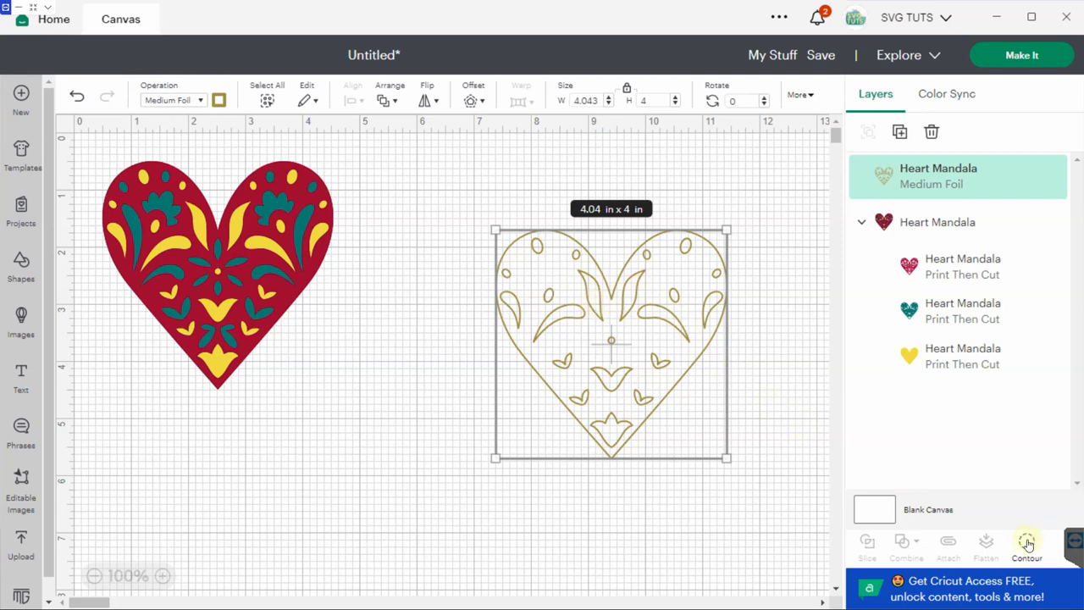
pyautogui.click(1026, 542)
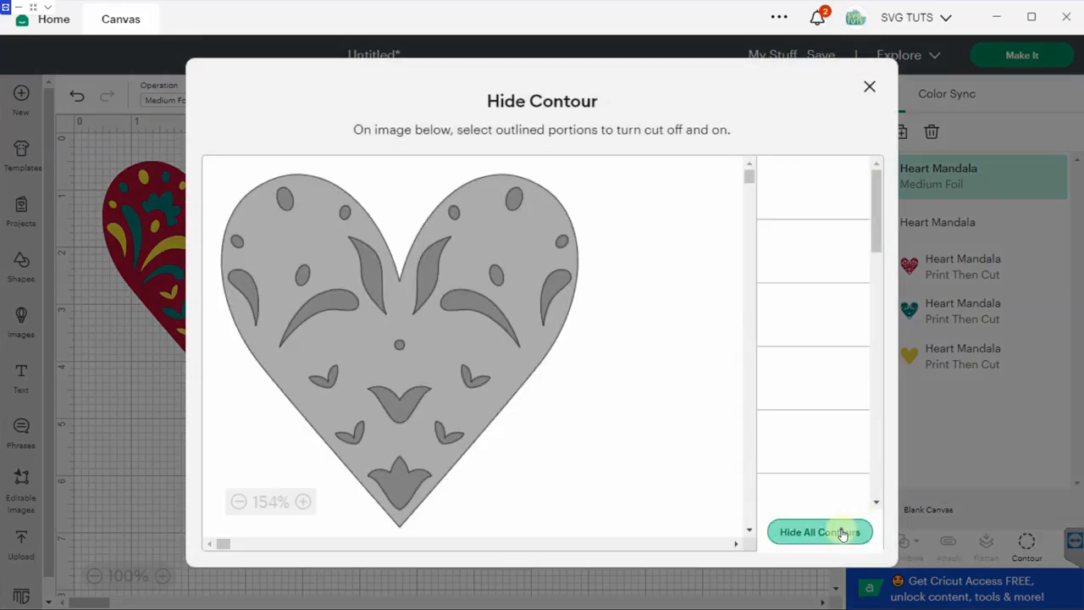
pyautogui.click(820, 532)
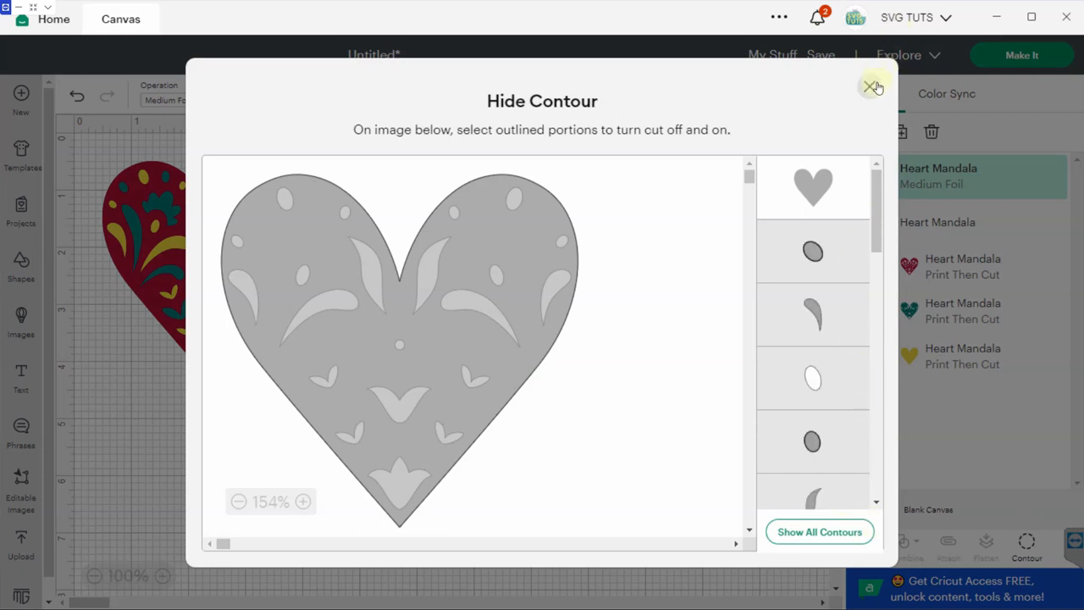
pyautogui.click(874, 88)
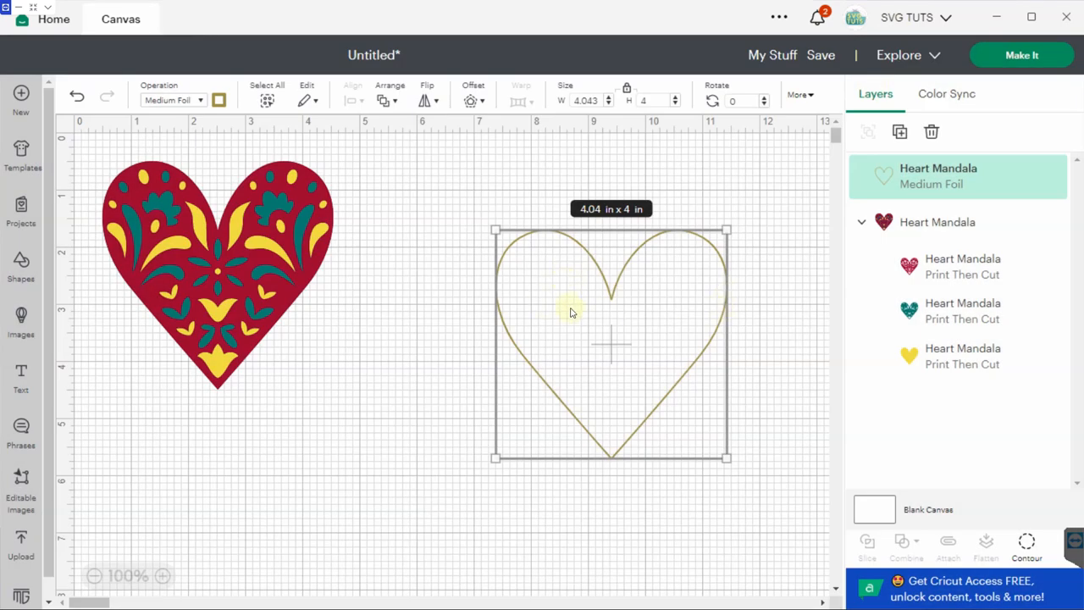
pyautogui.click(76, 97)
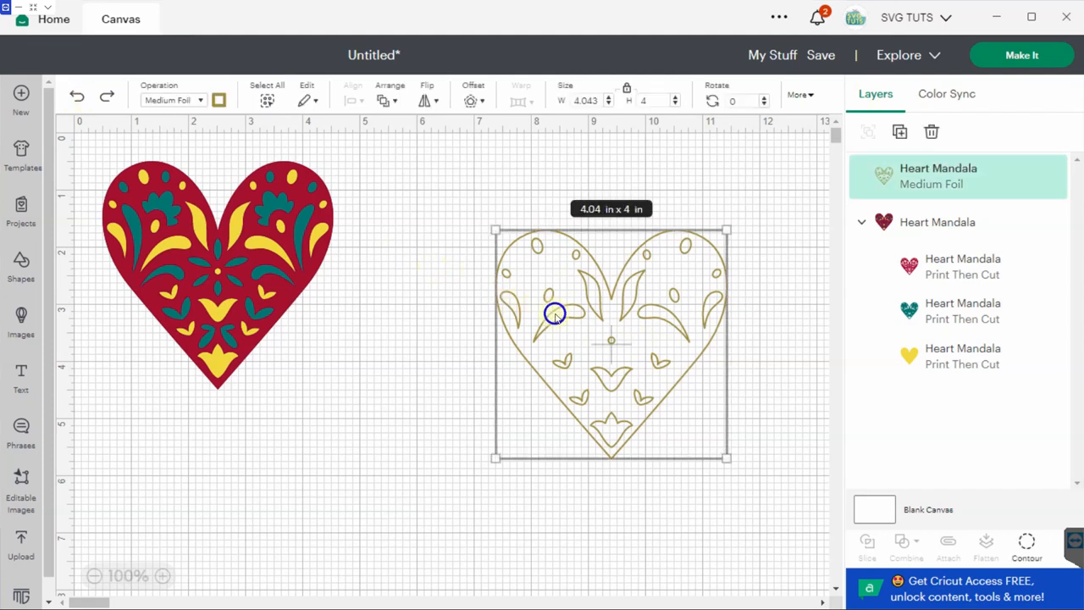
# - Set the copied heart to Score and check its Hide Contour window, closing it unchanged
pyautogui.click(172, 100)
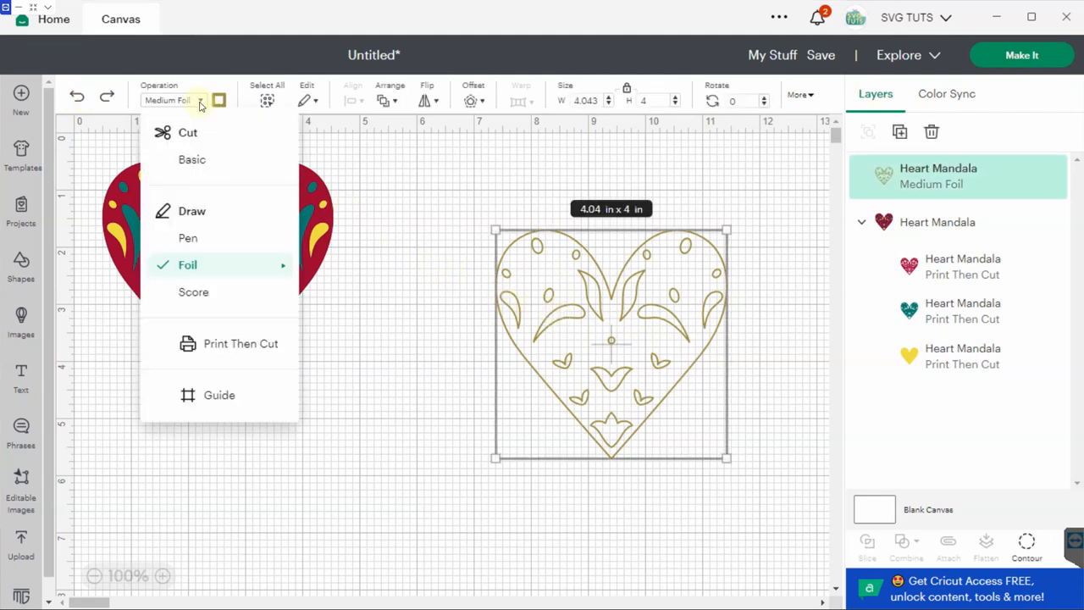
pyautogui.click(193, 291)
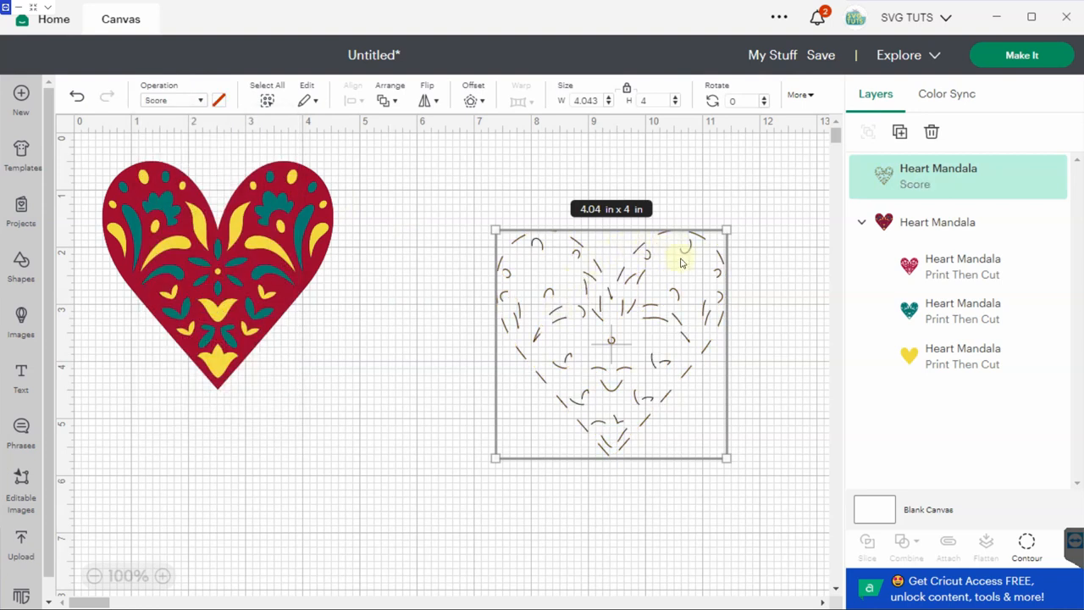
pyautogui.moveTo(1020, 490)
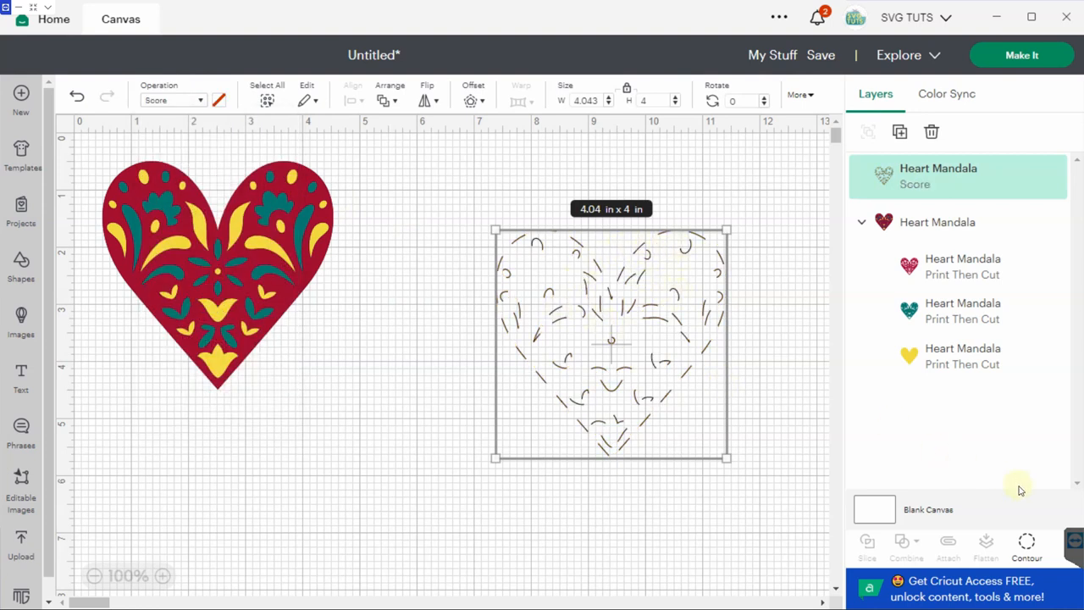
pyautogui.click(1026, 545)
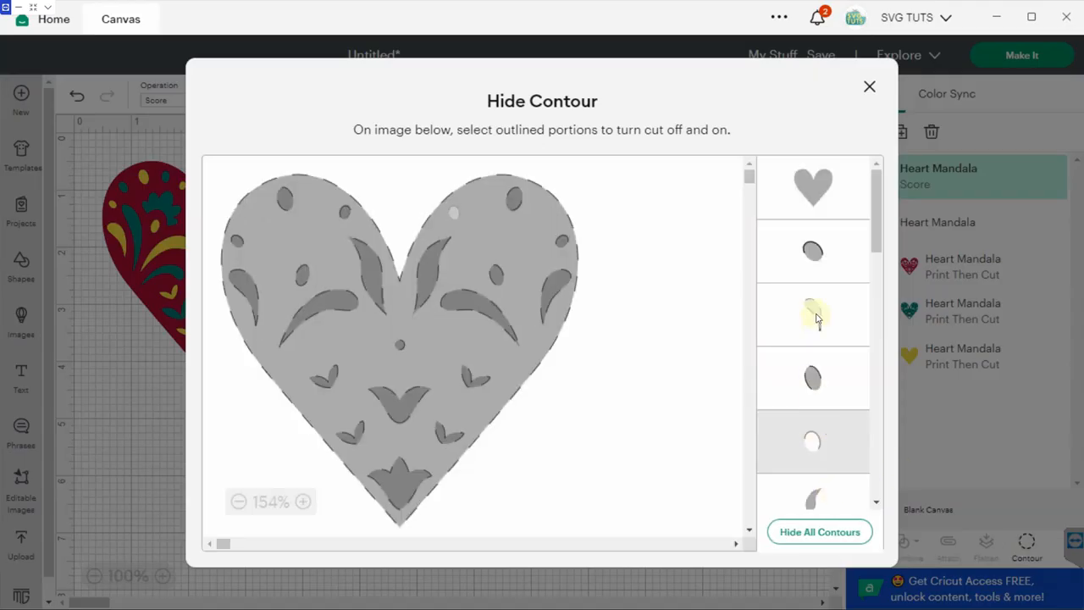
pyautogui.click(869, 87)
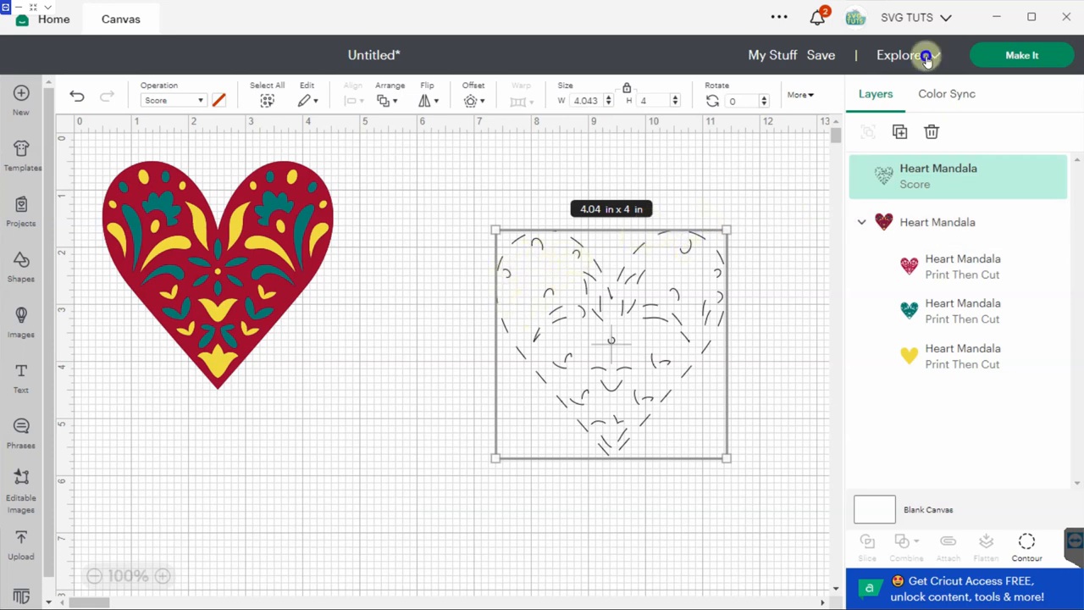
# - Switch the machine to Maker 3, make the copied heart a Perforate cut and select the yellow layer
pyautogui.click(909, 55)
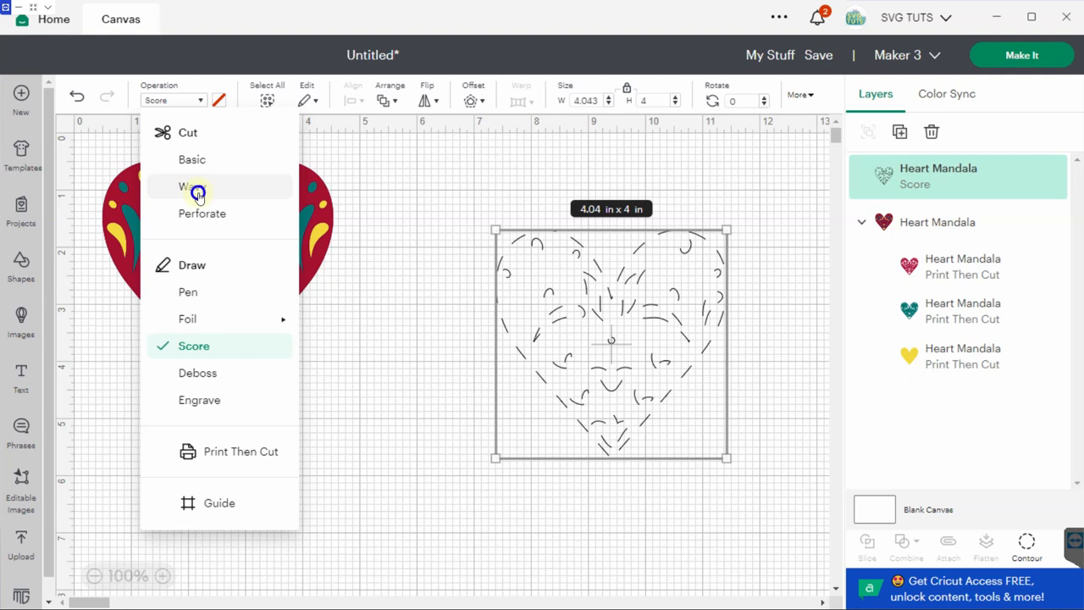
pyautogui.click(190, 186)
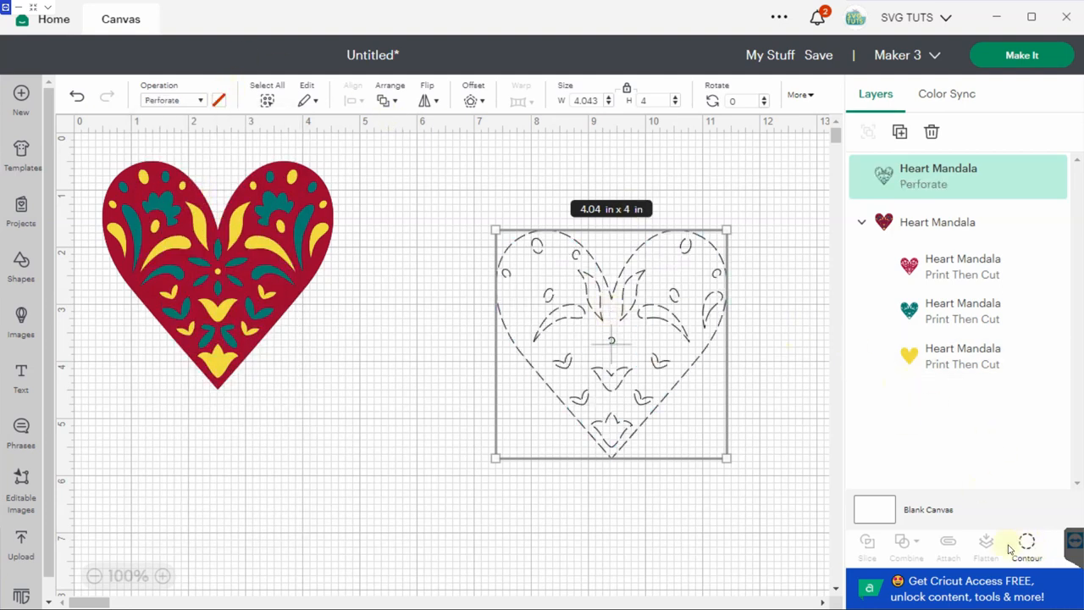
pyautogui.click(957, 356)
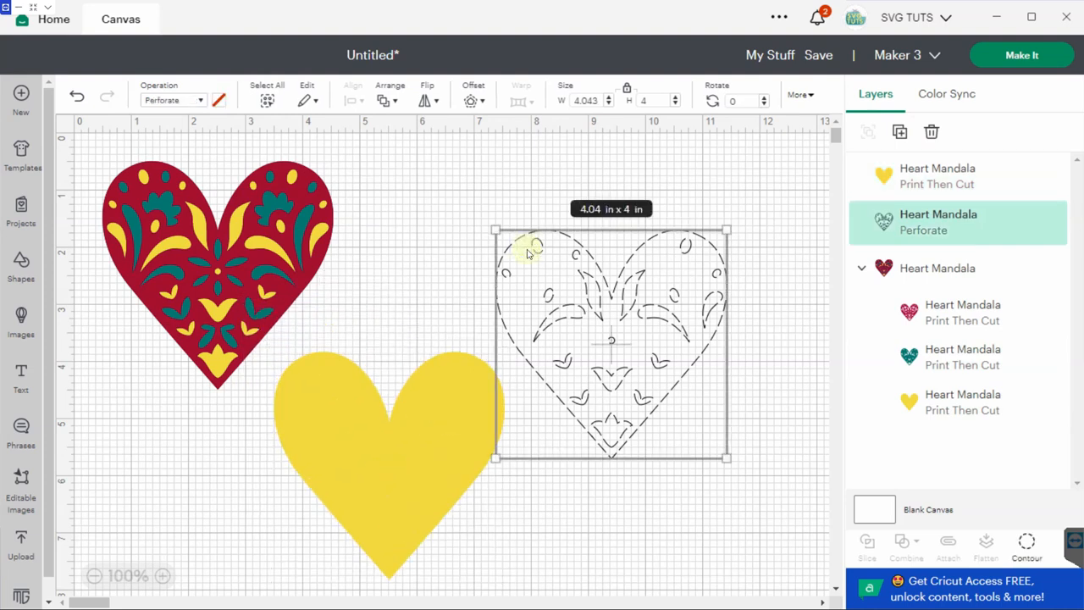
# - Set the mandala heart copy to Deboss and then to Engrave
pyautogui.click(173, 100)
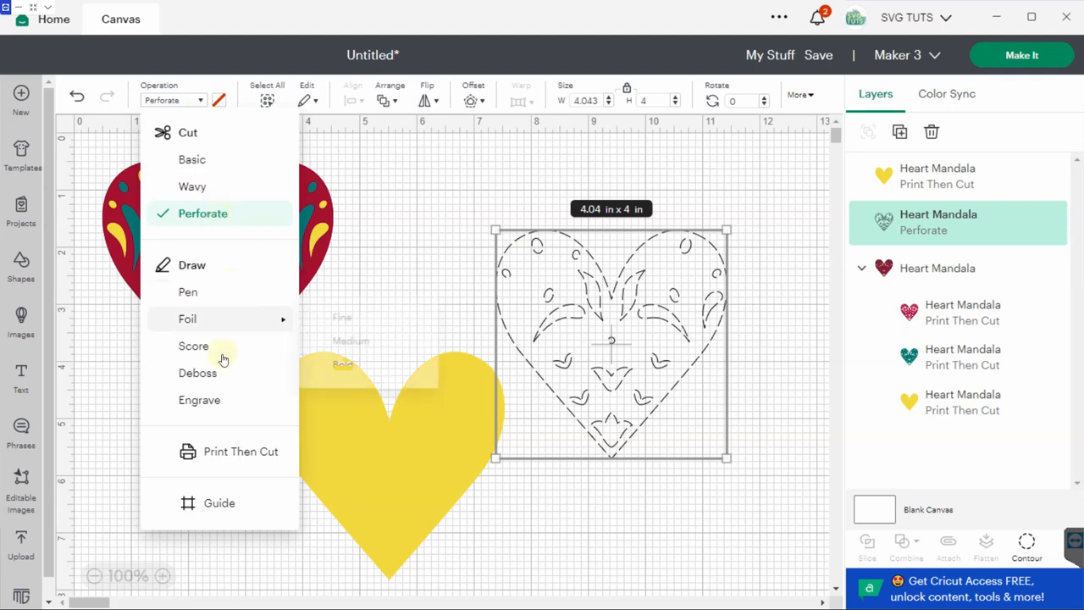
pyautogui.click(197, 372)
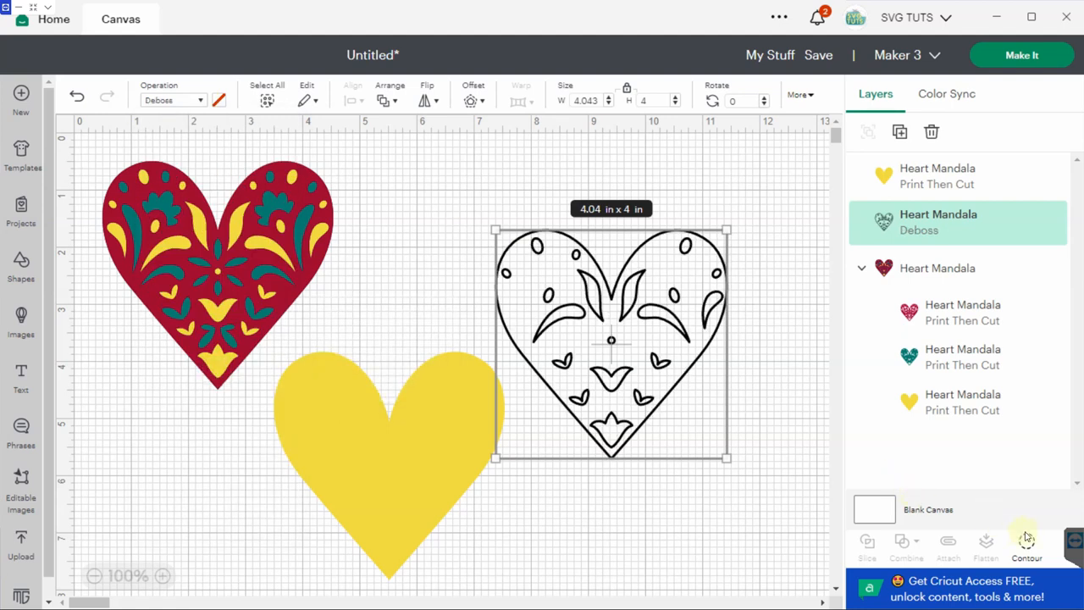
pyautogui.click(172, 100)
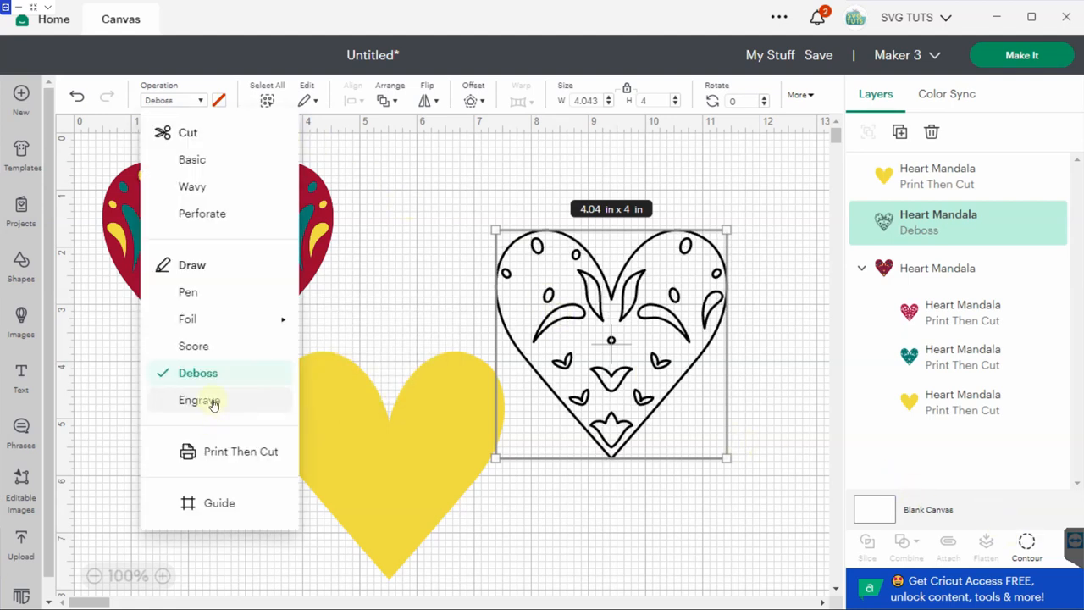
pyautogui.click(198, 400)
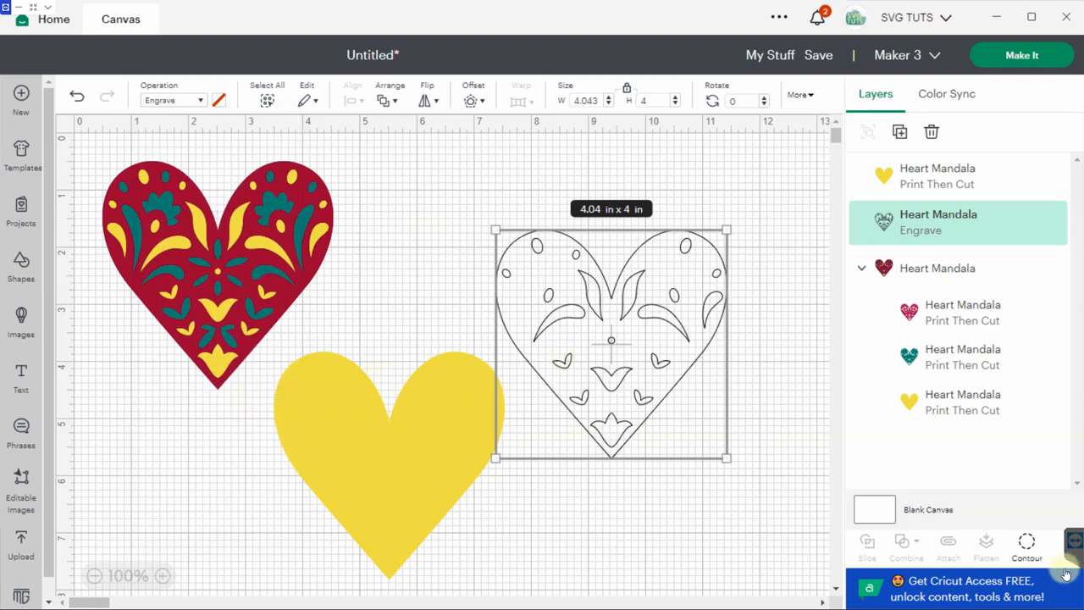
pyautogui.moveTo(579, 254)
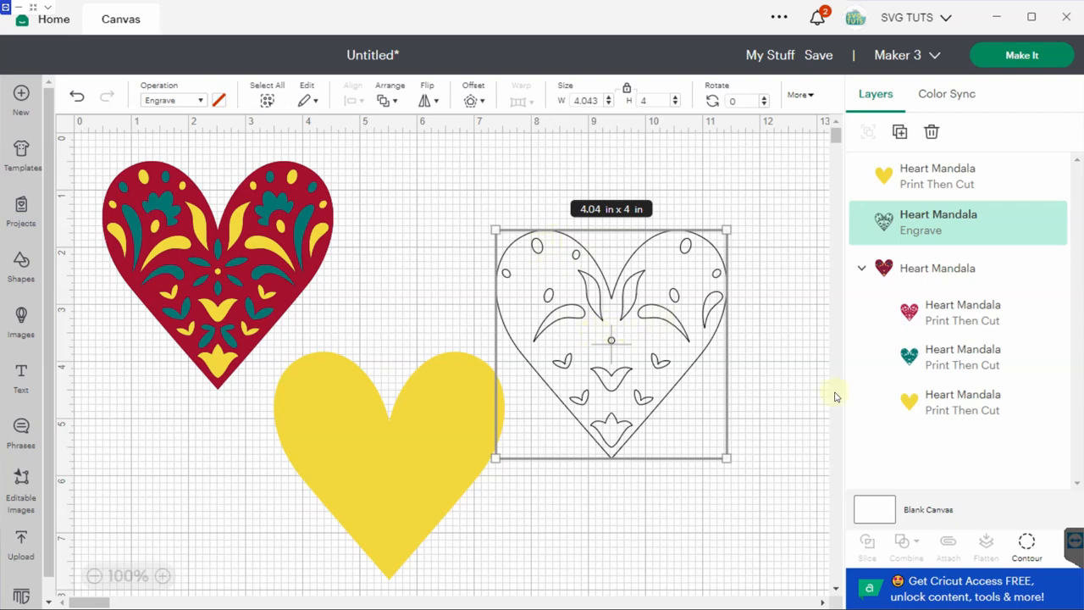
# - Check the engraved heart's Hide Contour window, then set the solid yellow heart to Basic Cut
pyautogui.click(1027, 546)
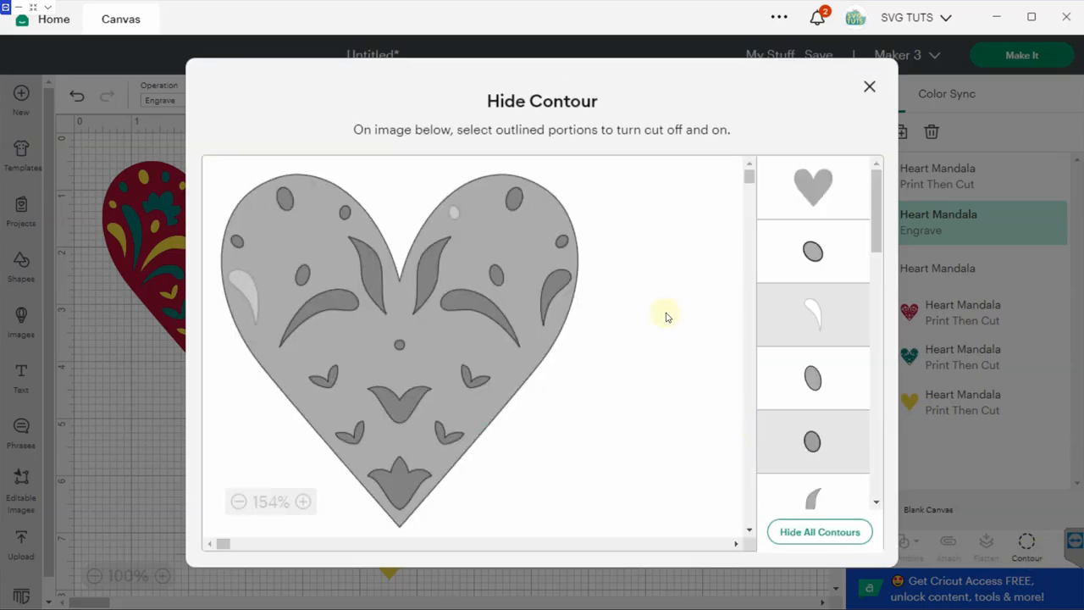
pyautogui.click(869, 86)
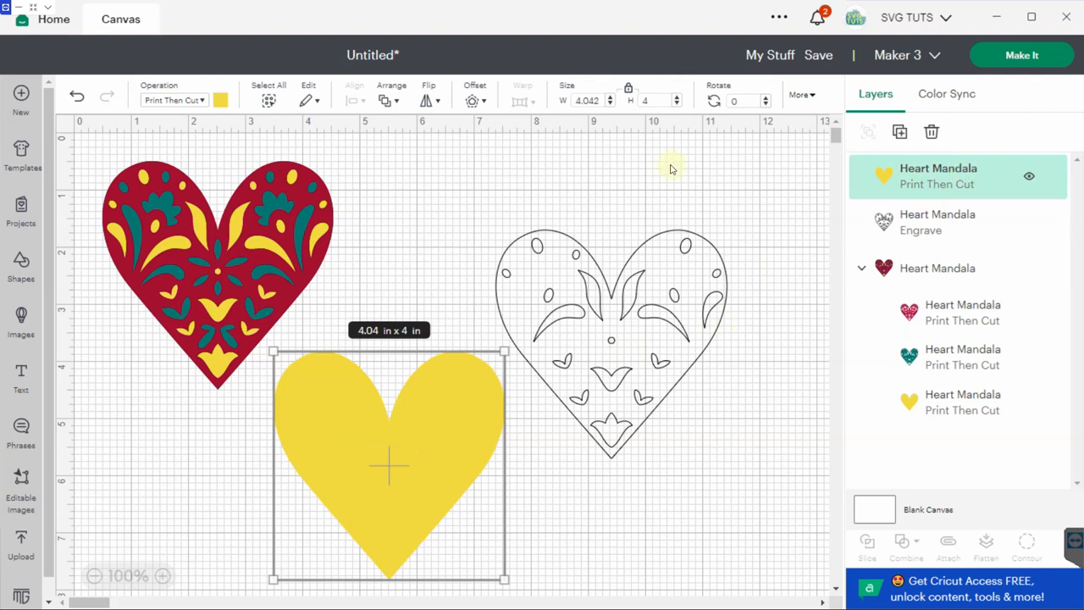
pyautogui.click(173, 100)
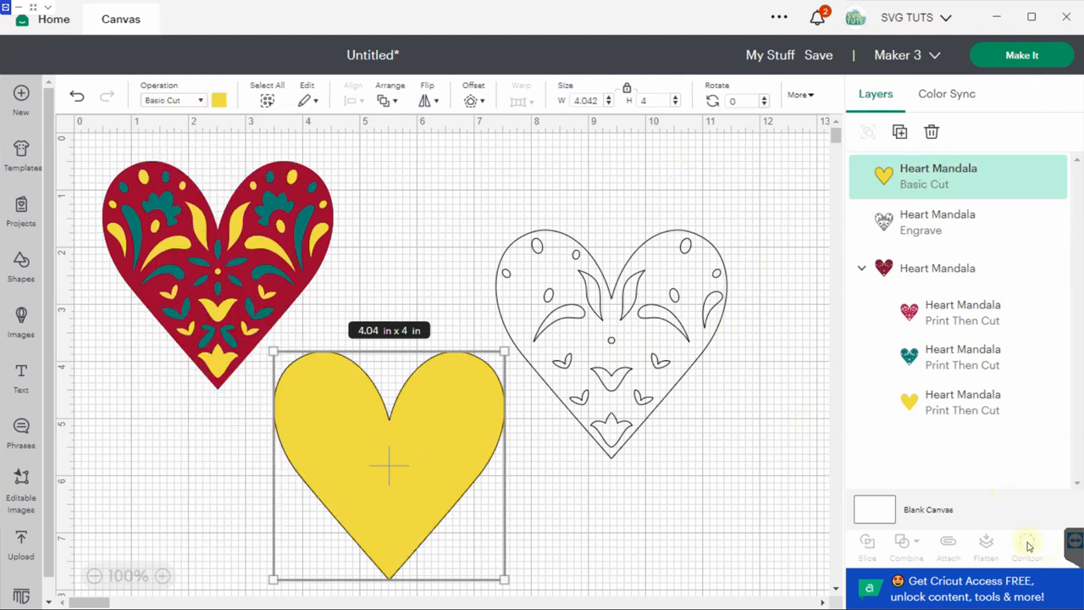